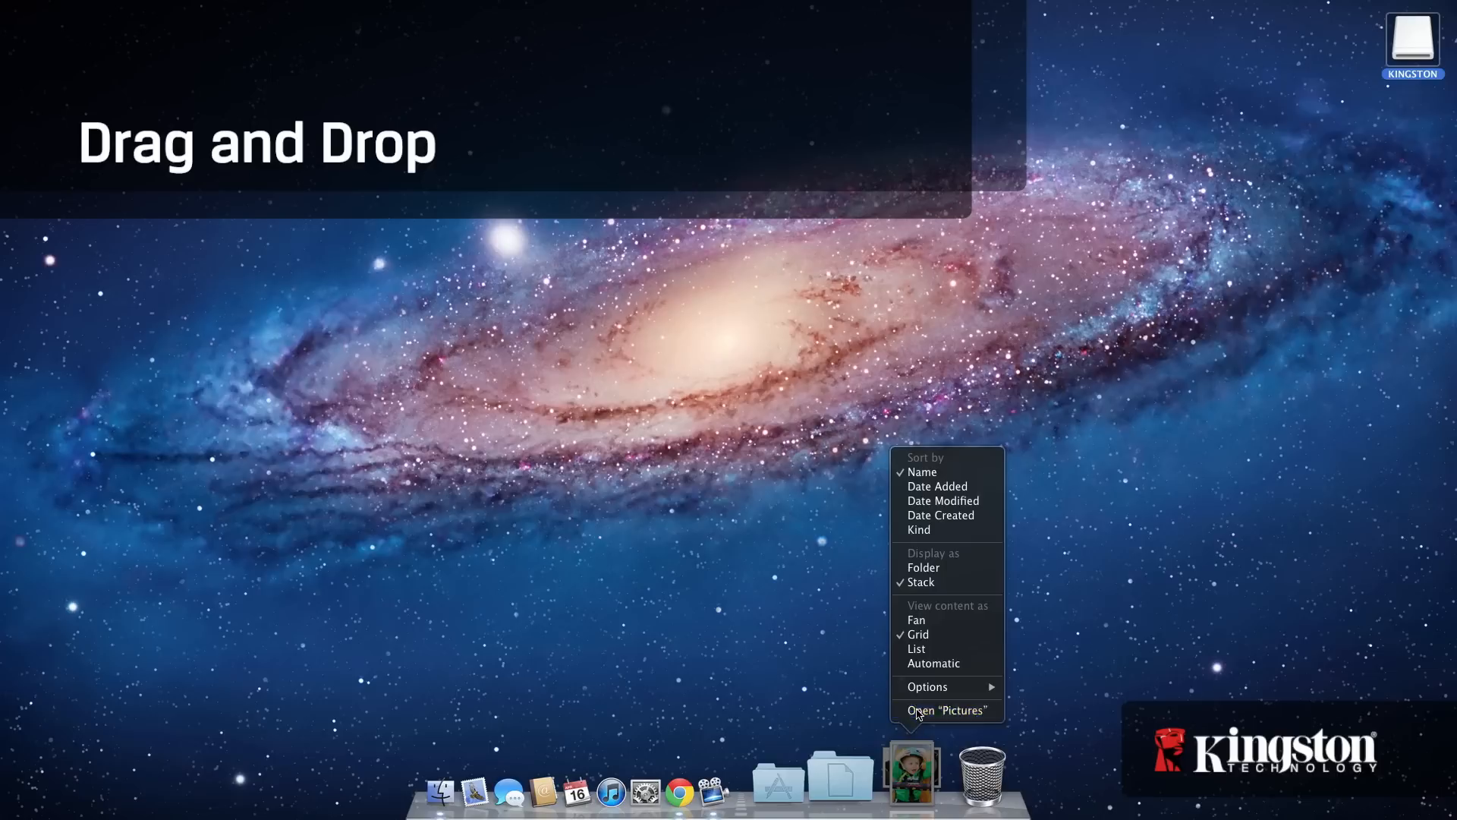
Open the Pictures folder from the Dock and the KINGSTON drive from the desktop.
{"action": "left_click", "coordinate": [946, 710]}
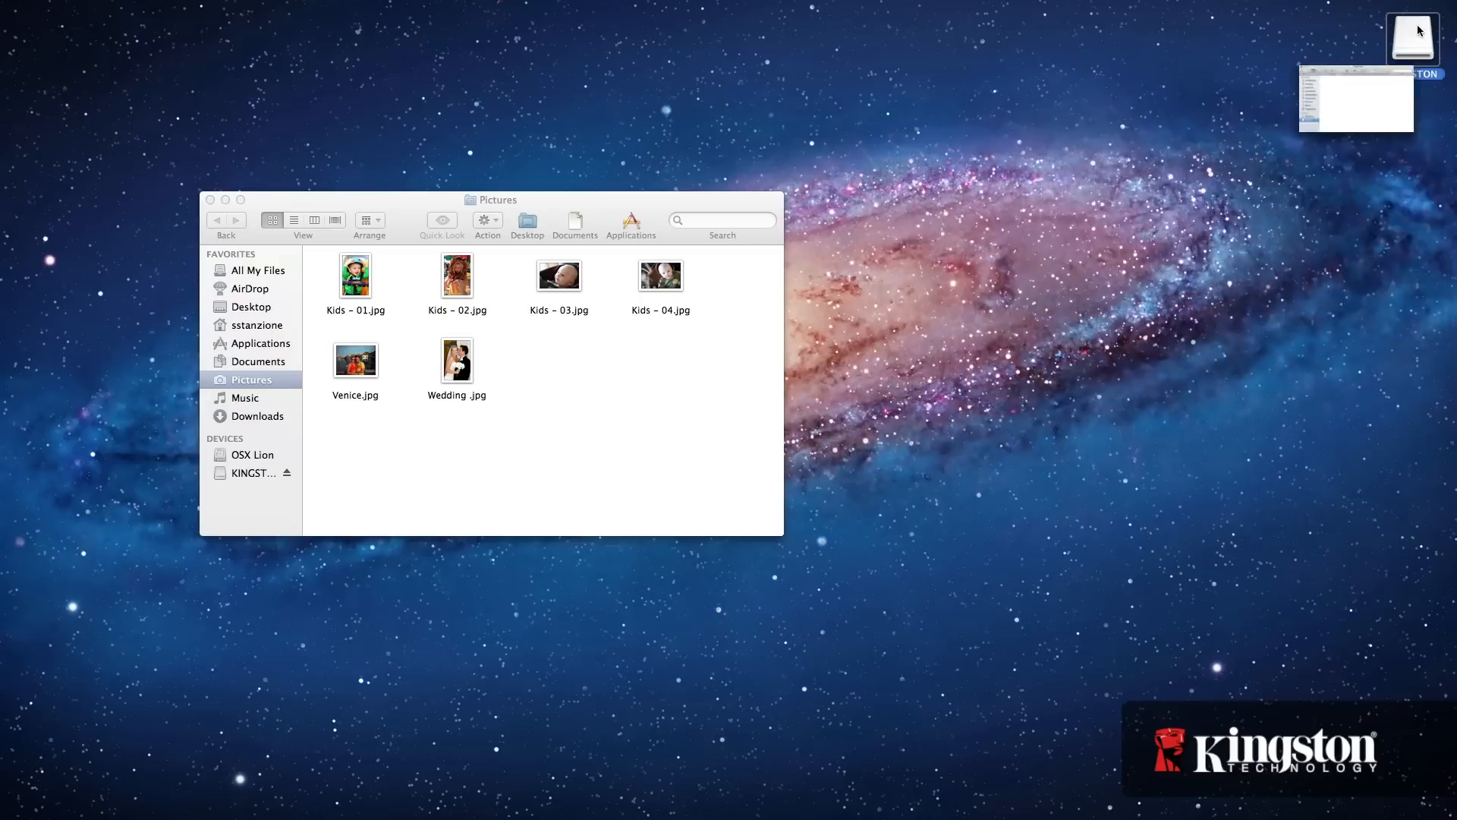
{"action": "double_click", "coordinate": [1413, 36]}
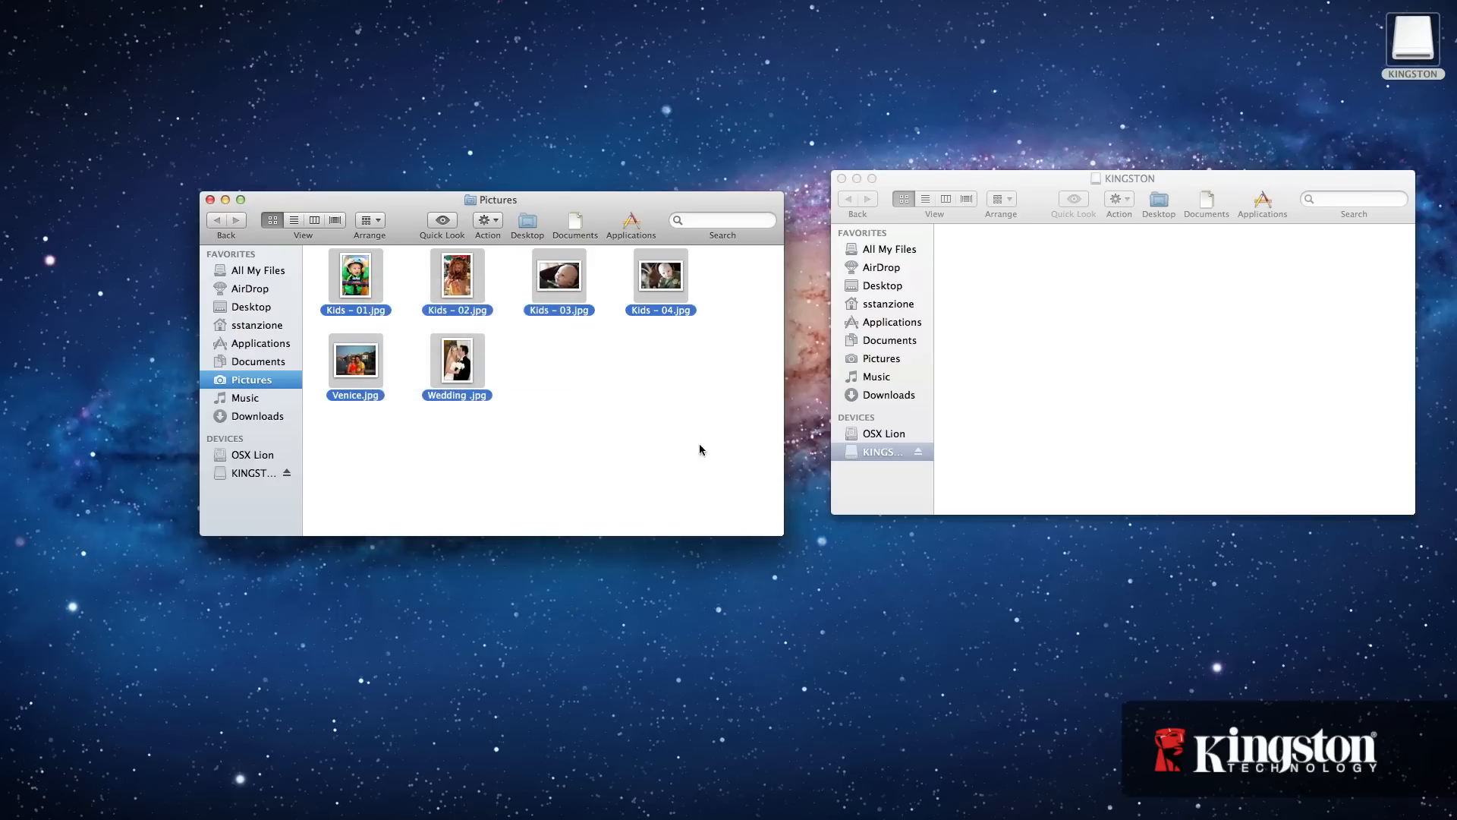
Paste the six copied photos into the KINGSTON window and onto its desktop icon.
{"action": "right_click", "coordinate": [880, 452]}
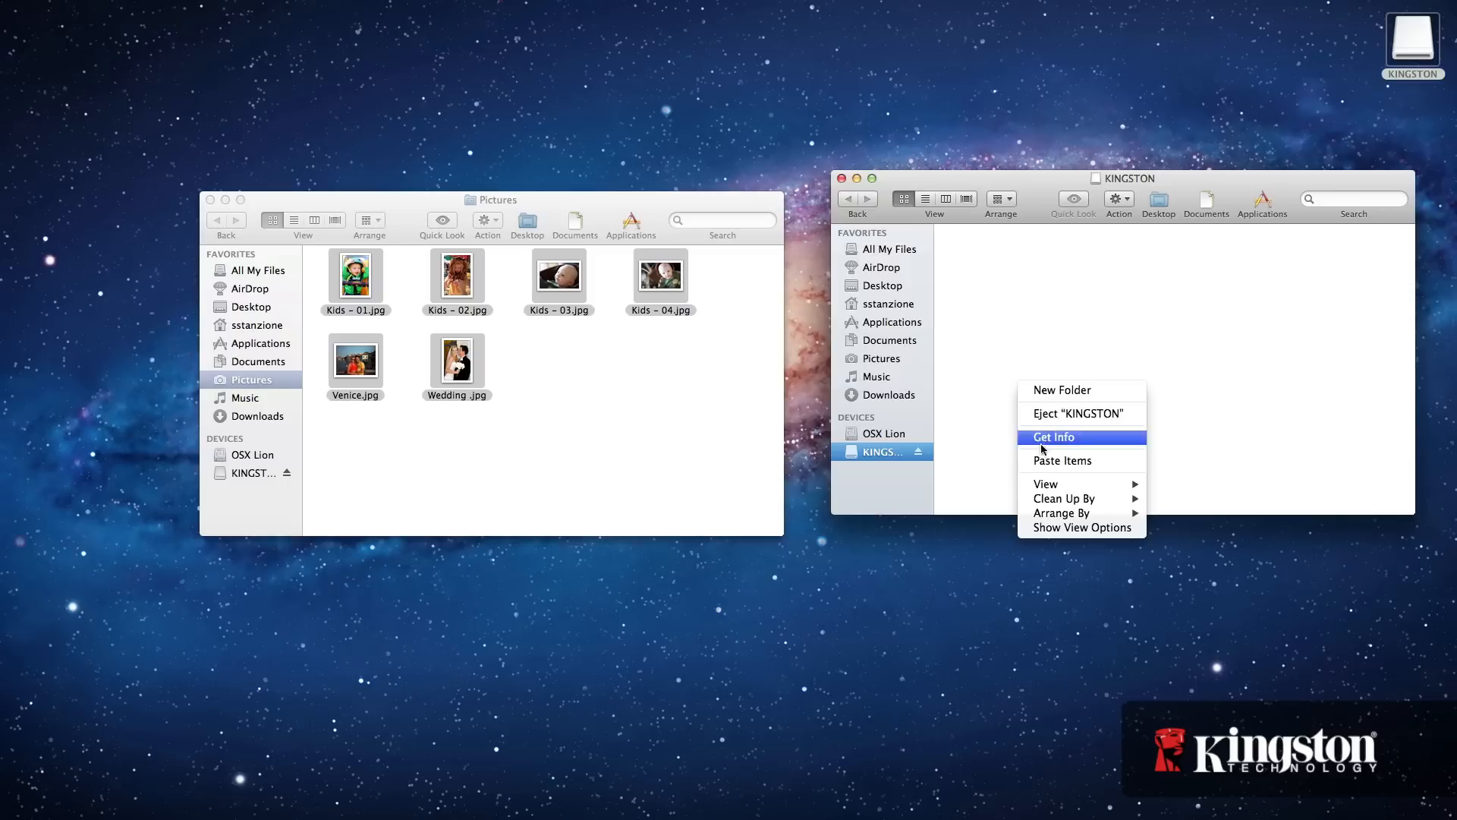
{"action": "left_click", "coordinate": [1063, 460]}
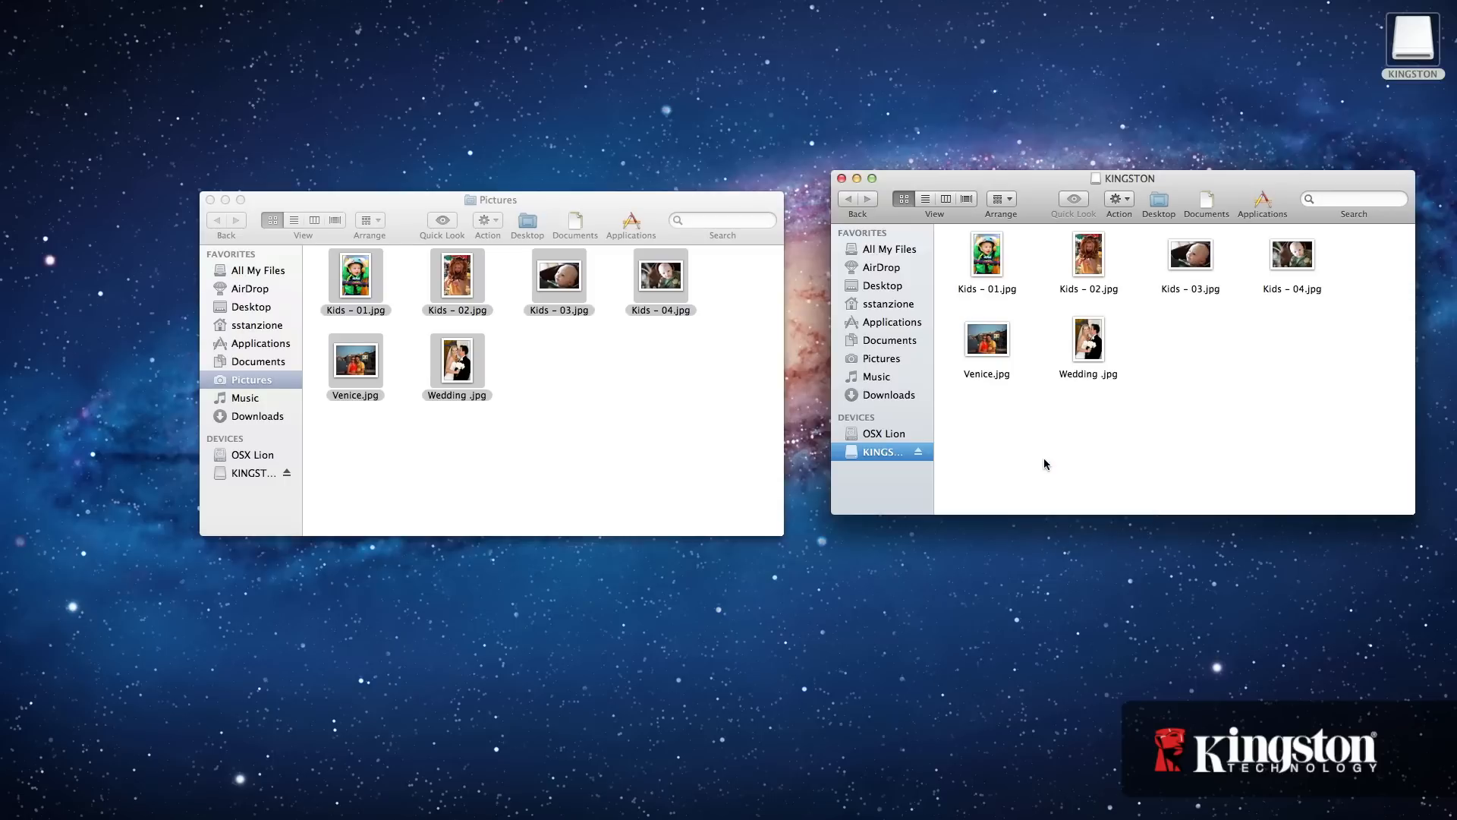
{"action": "right_click", "coordinate": [1412, 43]}
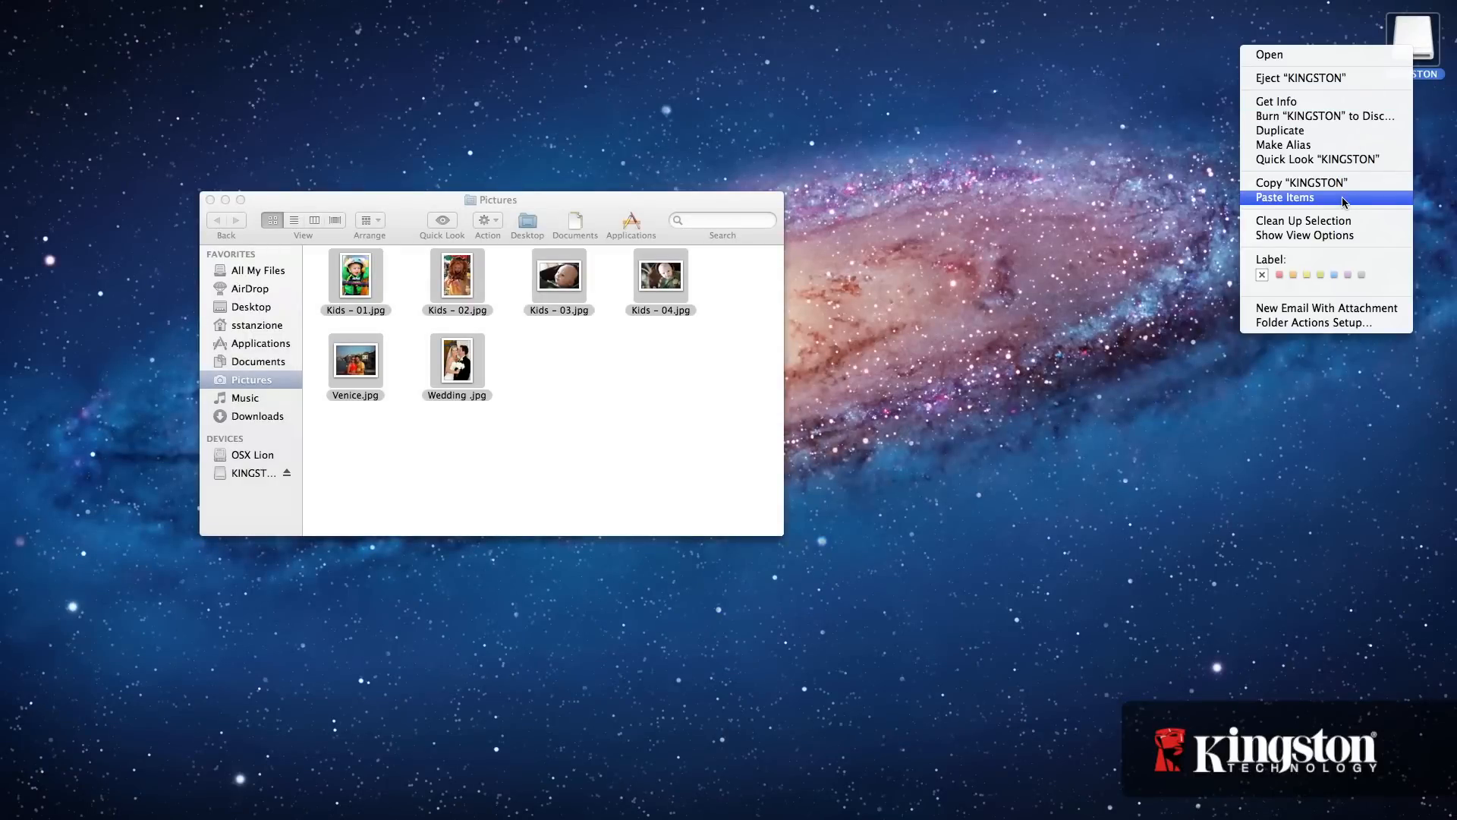
{"action": "left_click", "coordinate": [1286, 198]}
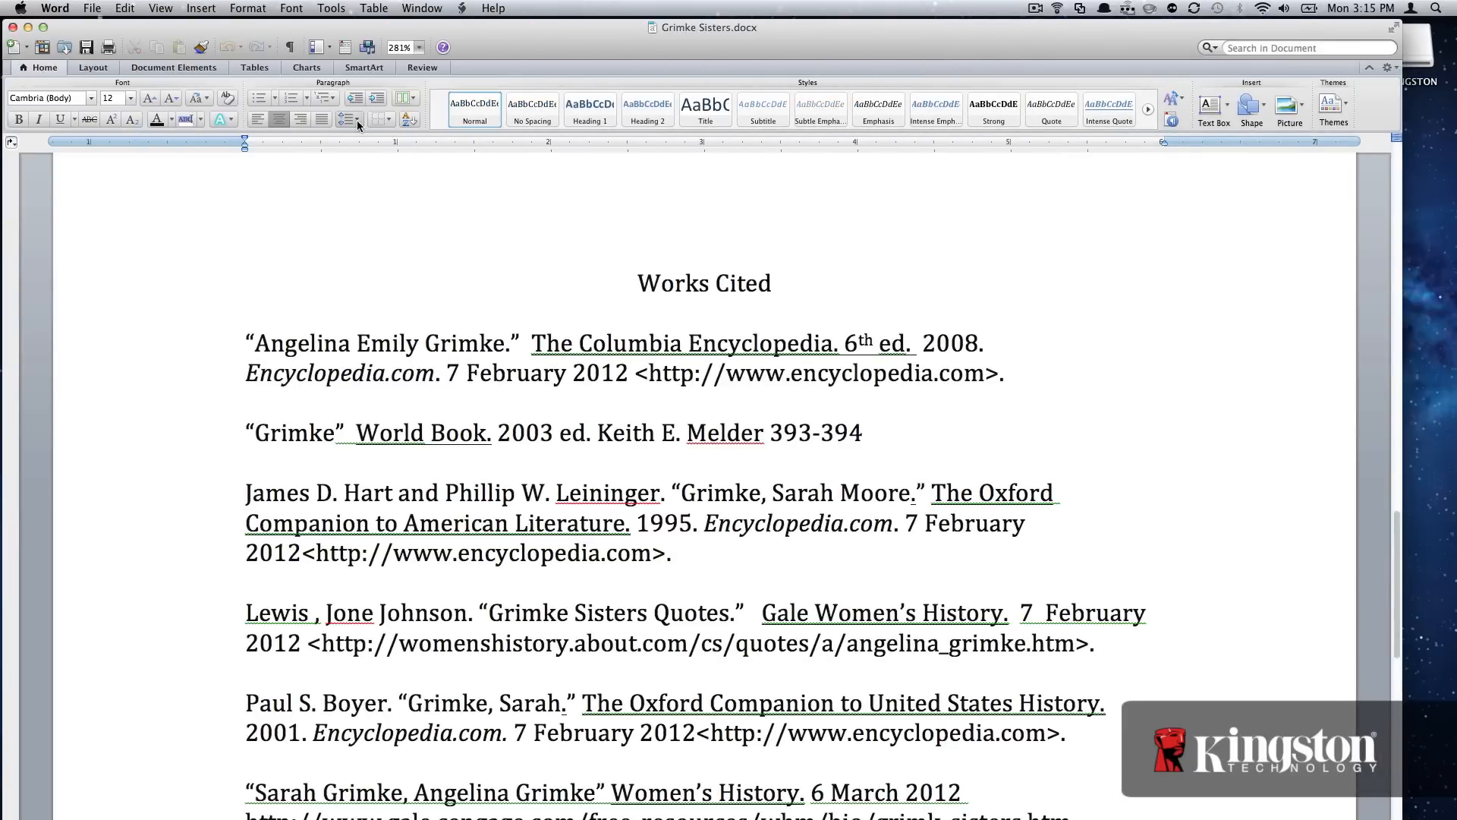
Save the Grimke Sisters document via Save As to the KINGSTON drive under Devices.
{"action": "left_click", "coordinate": [93, 8]}
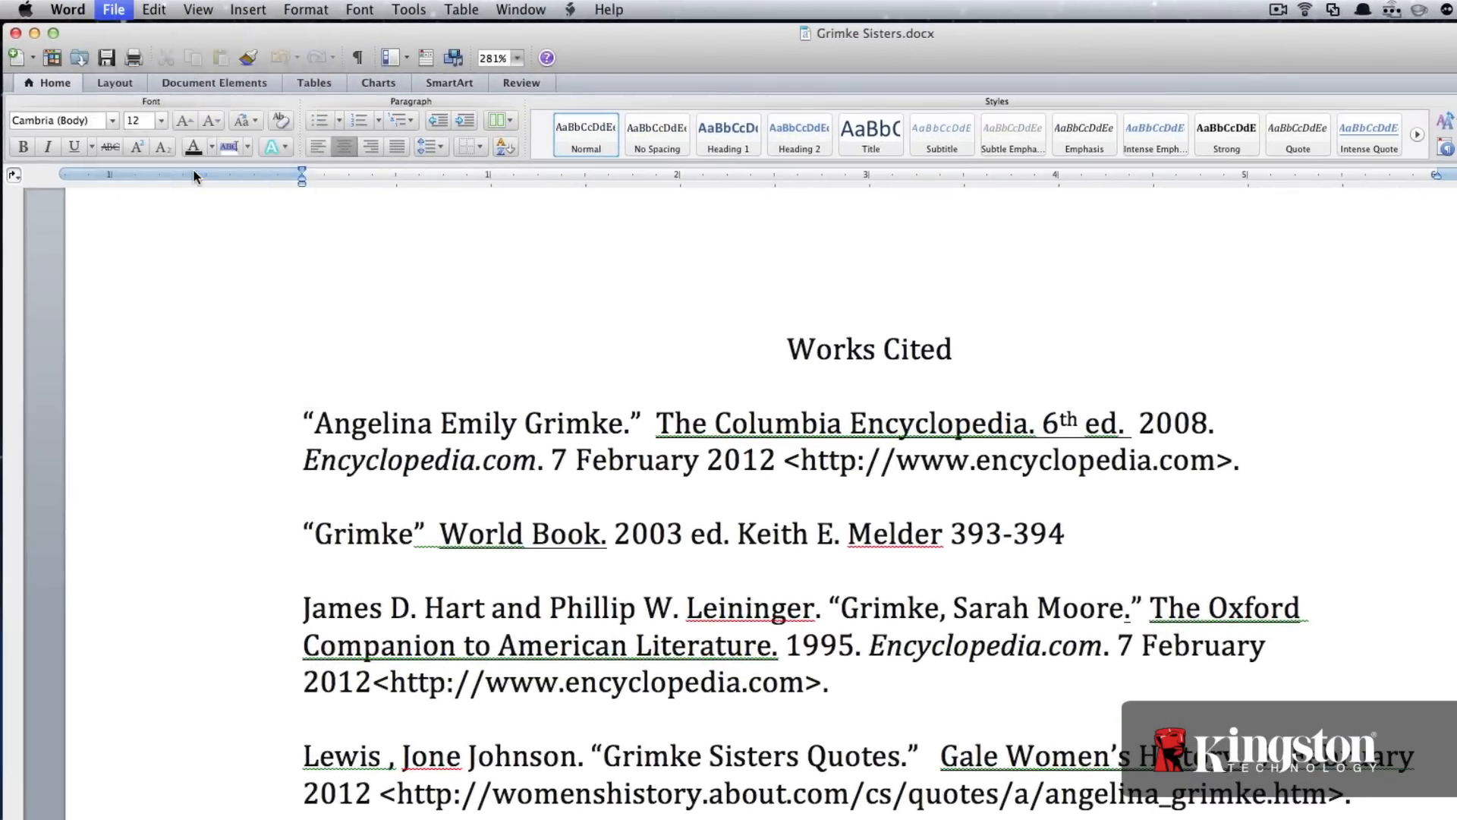
{"action": "left_click", "coordinate": [112, 10]}
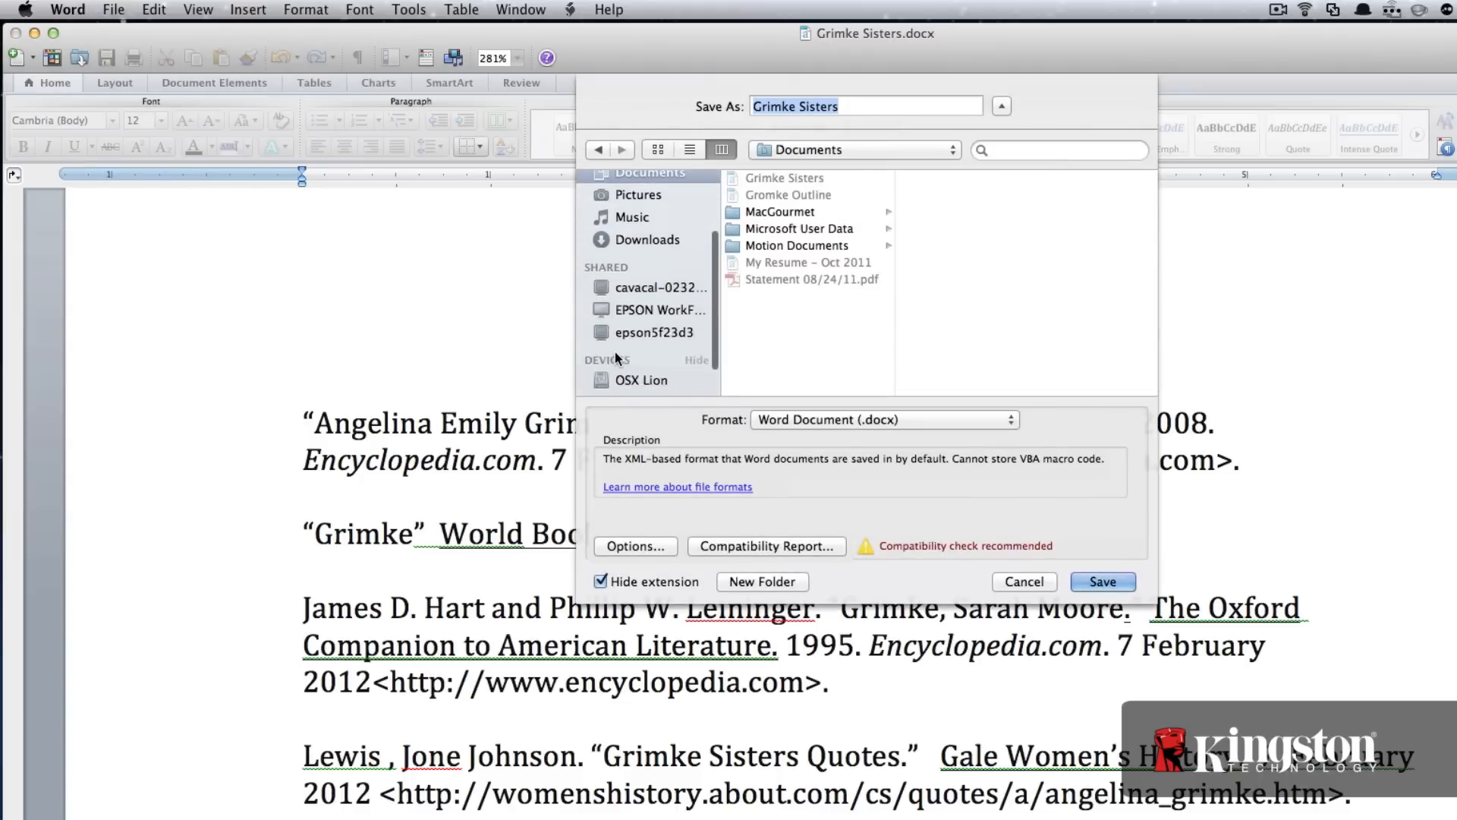
{"action": "left_click", "coordinate": [647, 384]}
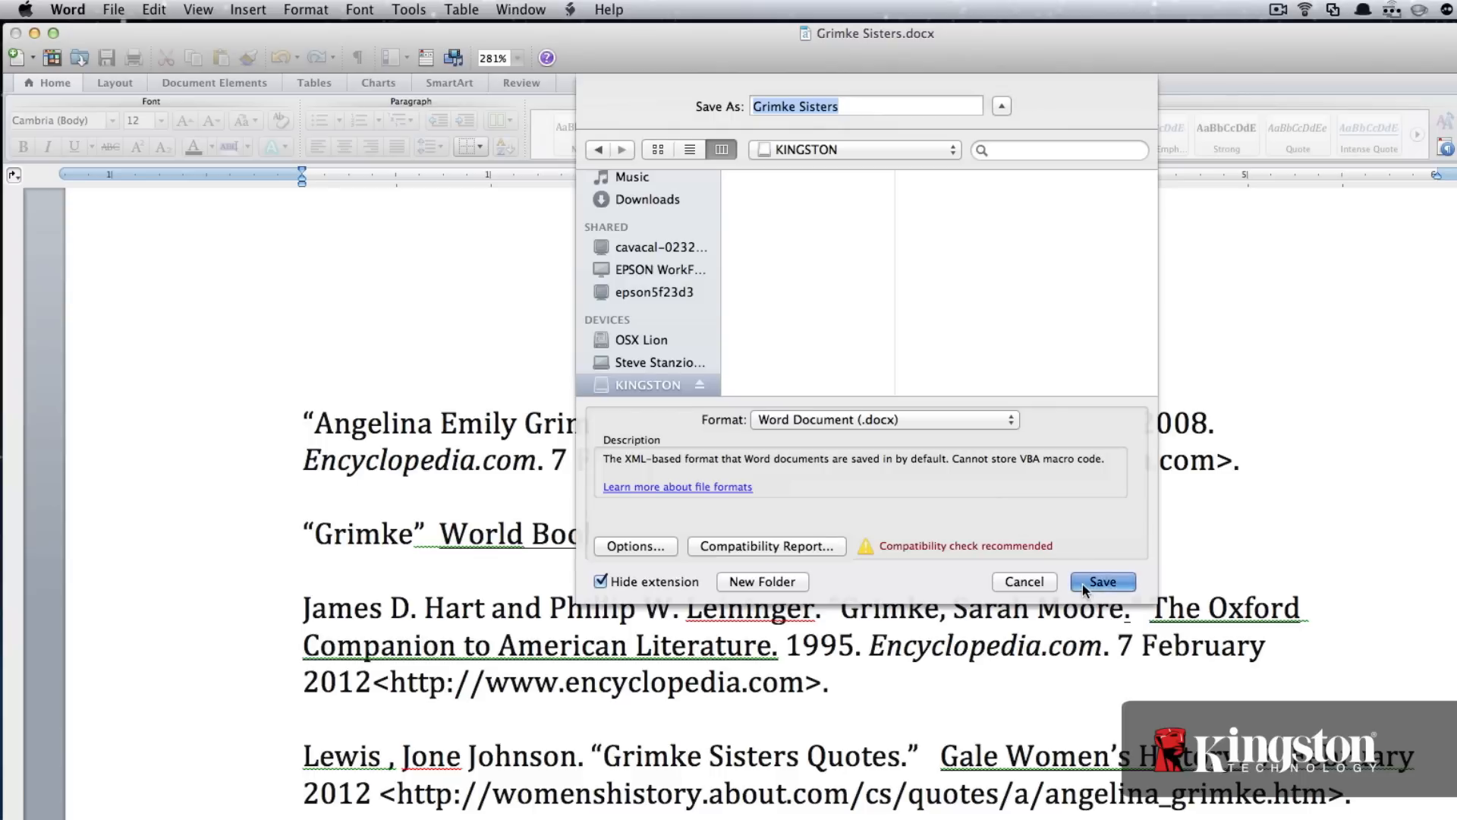
{"action": "left_click", "coordinate": [1102, 581]}
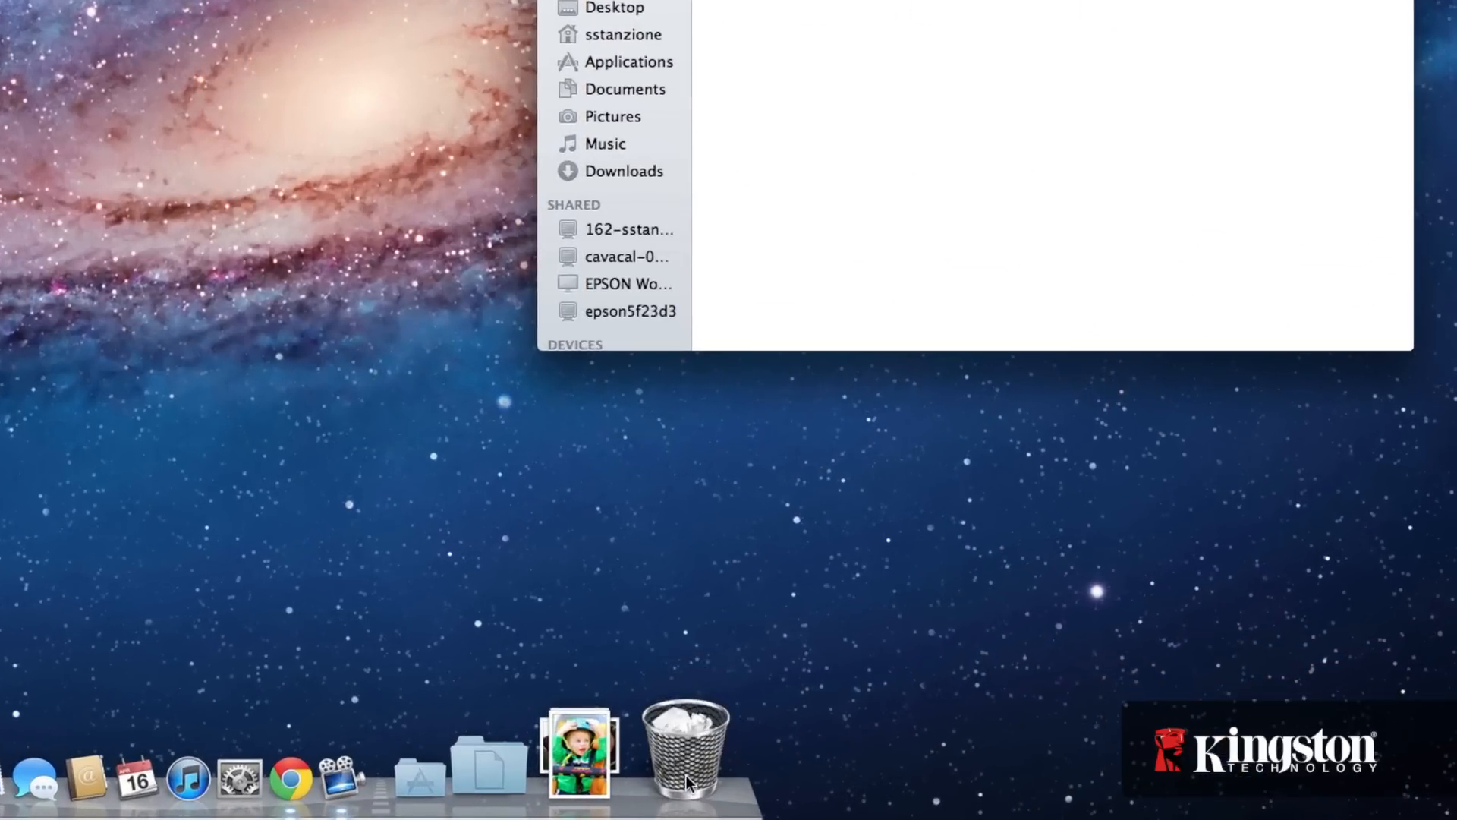
Empty the Trash from the Dock and confirm permanently erasing its items.
{"action": "right_click", "coordinate": [686, 753]}
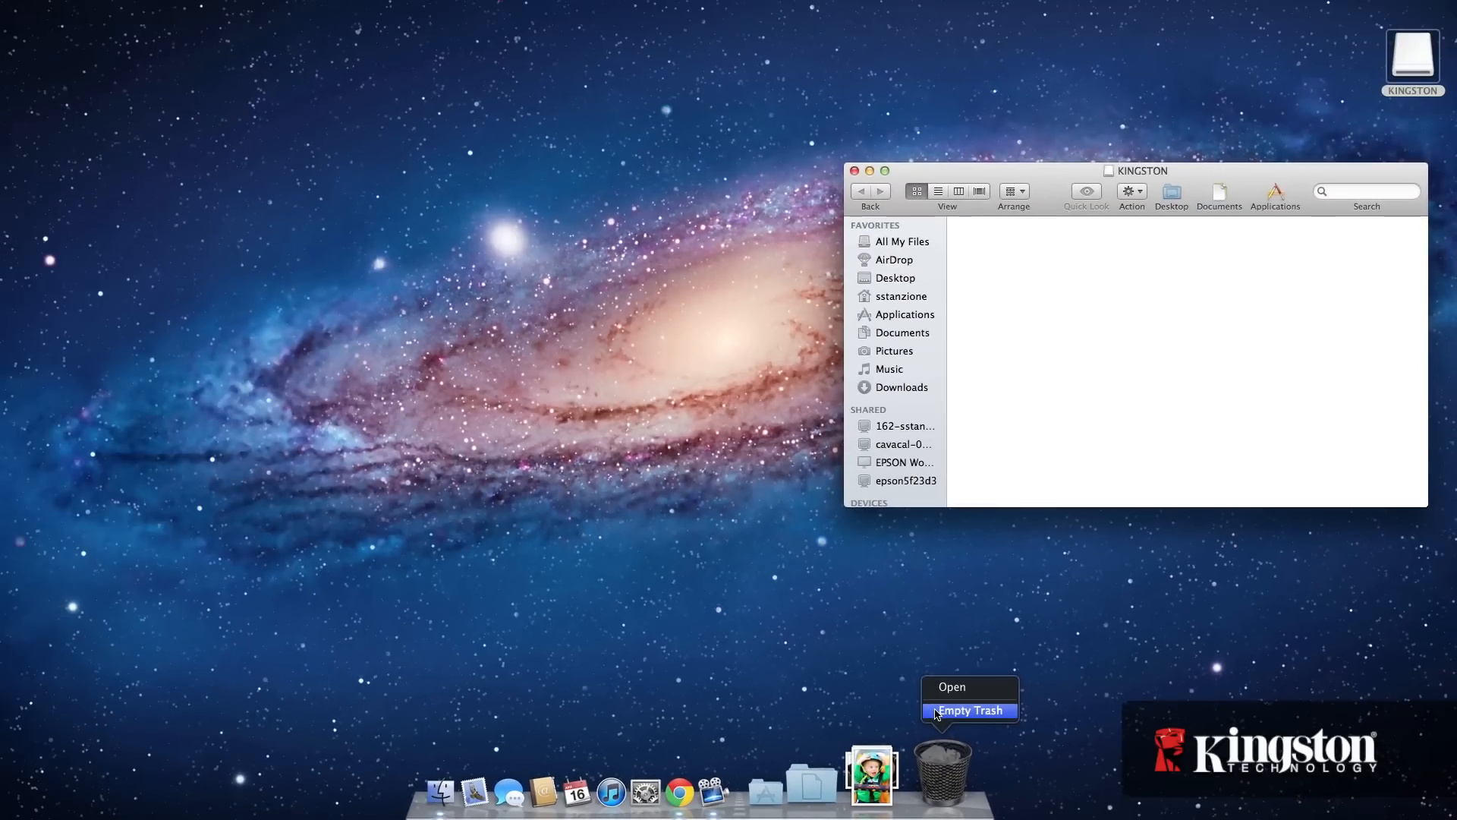
{"action": "left_click", "coordinate": [970, 710]}
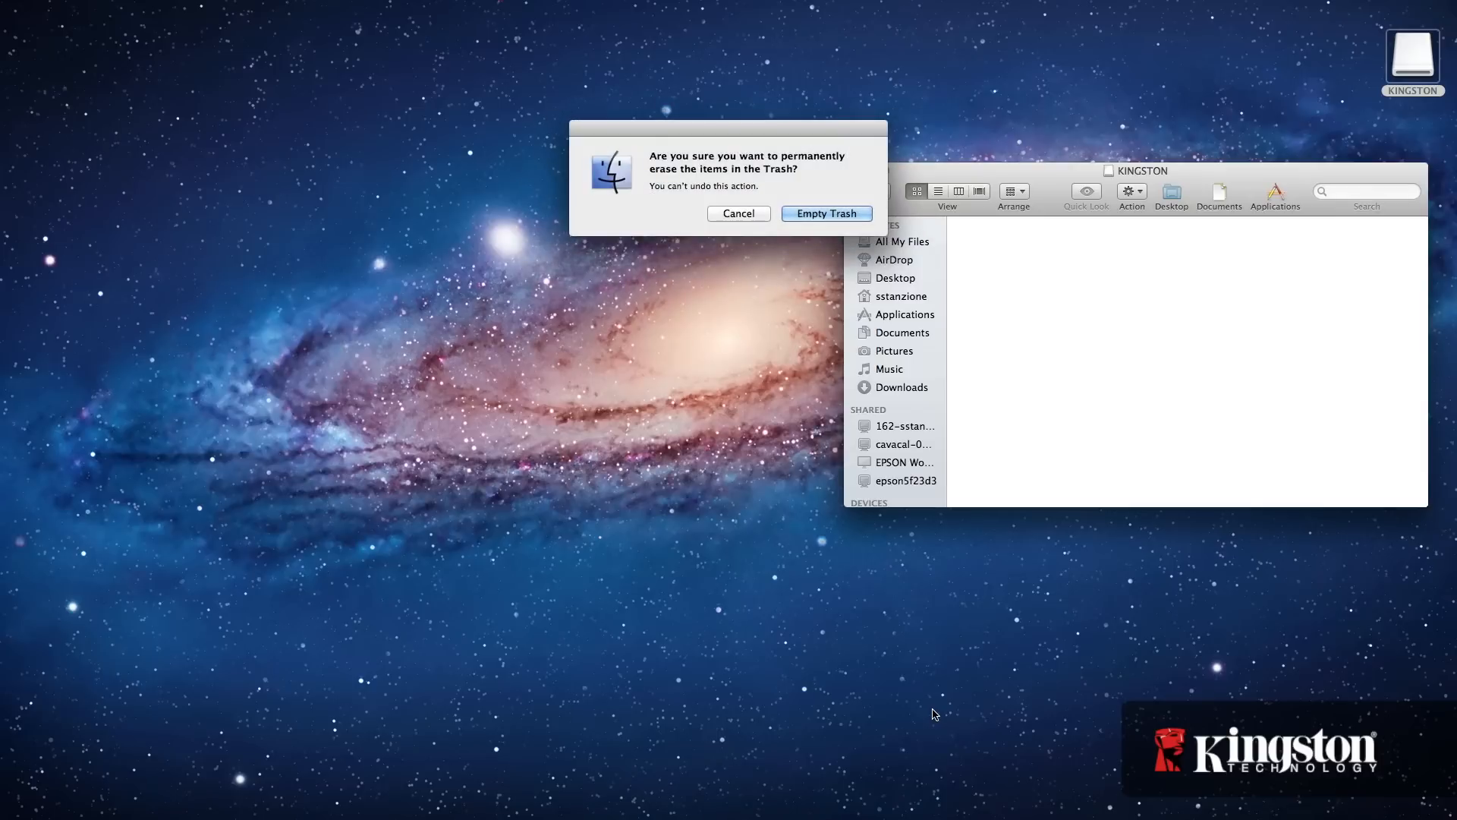
{"action": "mouse_move", "coordinate": [826, 213]}
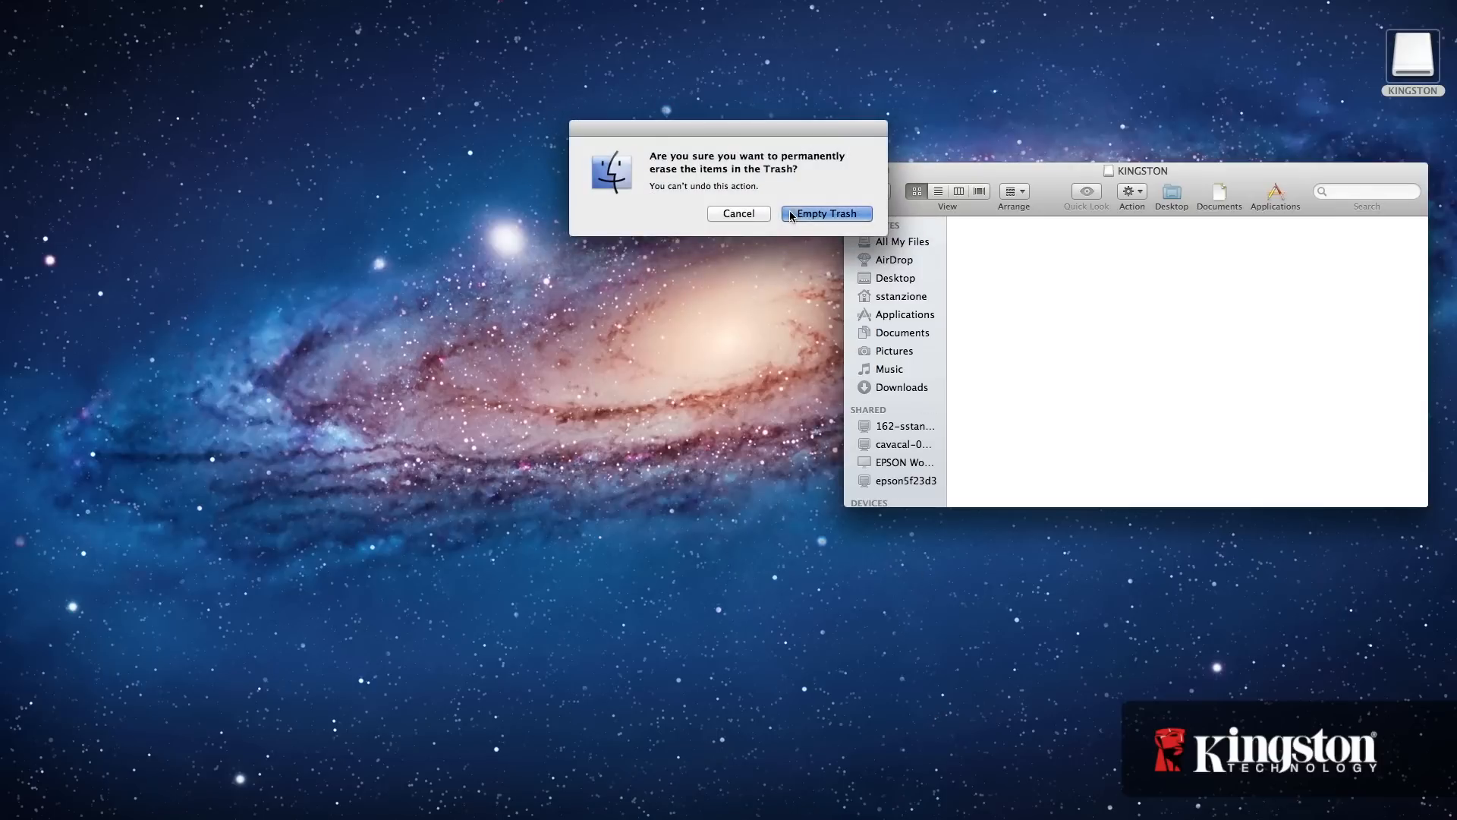
{"action": "left_click", "coordinate": [823, 213]}
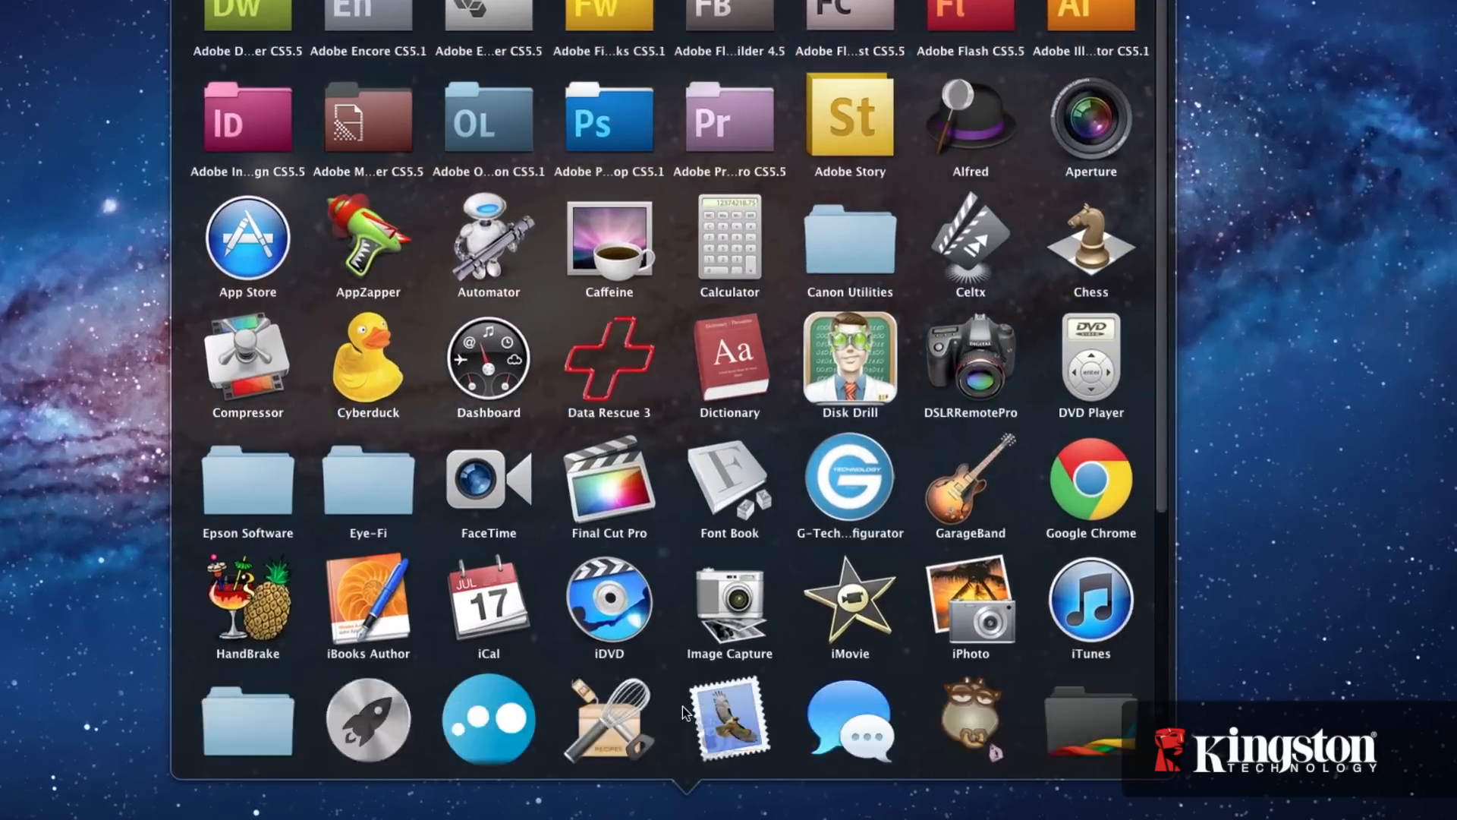
Launch Disk Utility from Launchpad's Utilities folder.
{"action": "scroll", "scroll_direction": "down", "scroll_amount": 3}
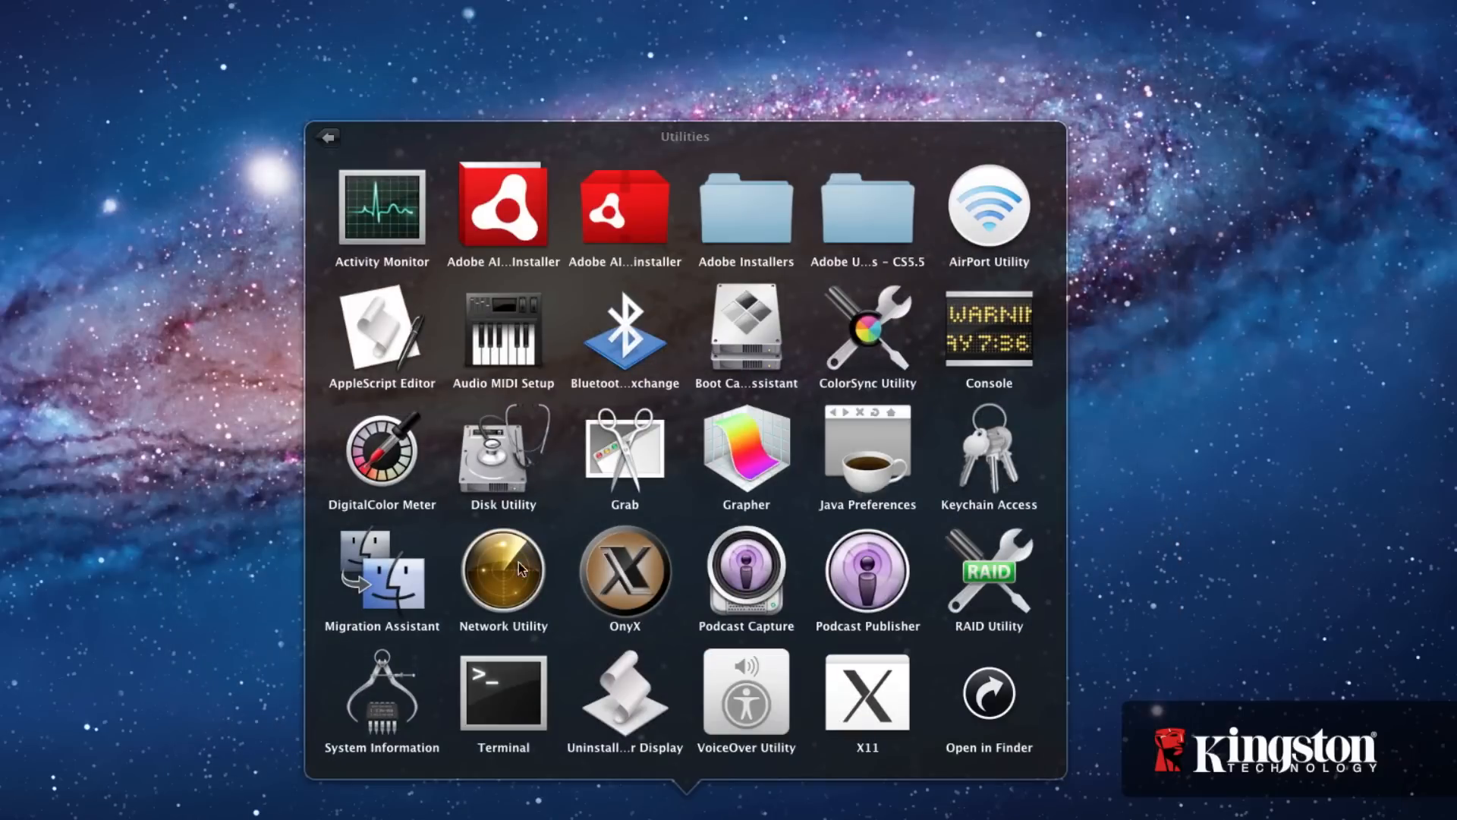
{"action": "double_click", "coordinate": [503, 455]}
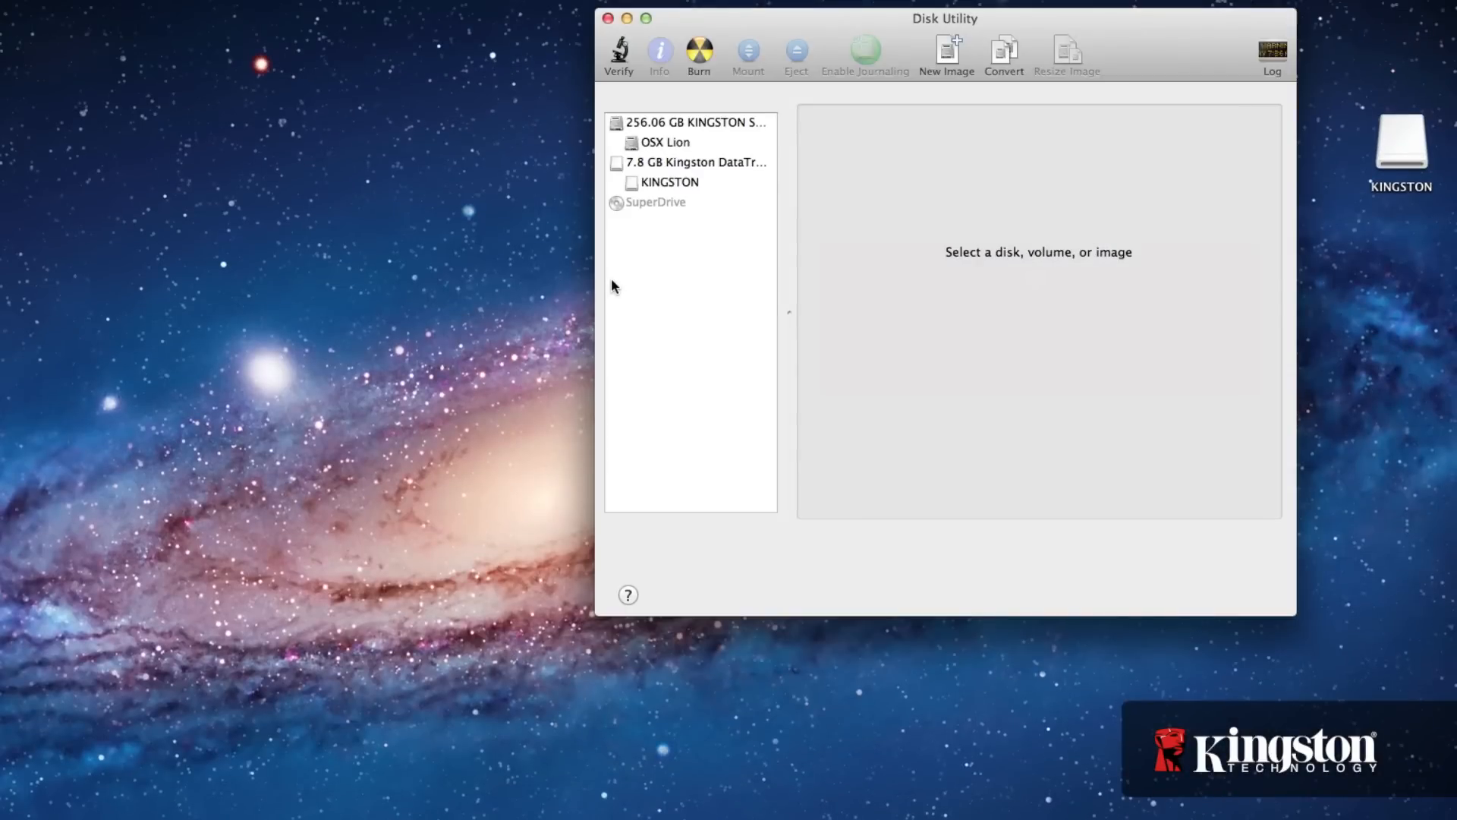
Erase the KINGSTON volume as MS-DOS (FAT), keeping the name KINGSTON, and confirm.
{"action": "left_click", "coordinate": [669, 183]}
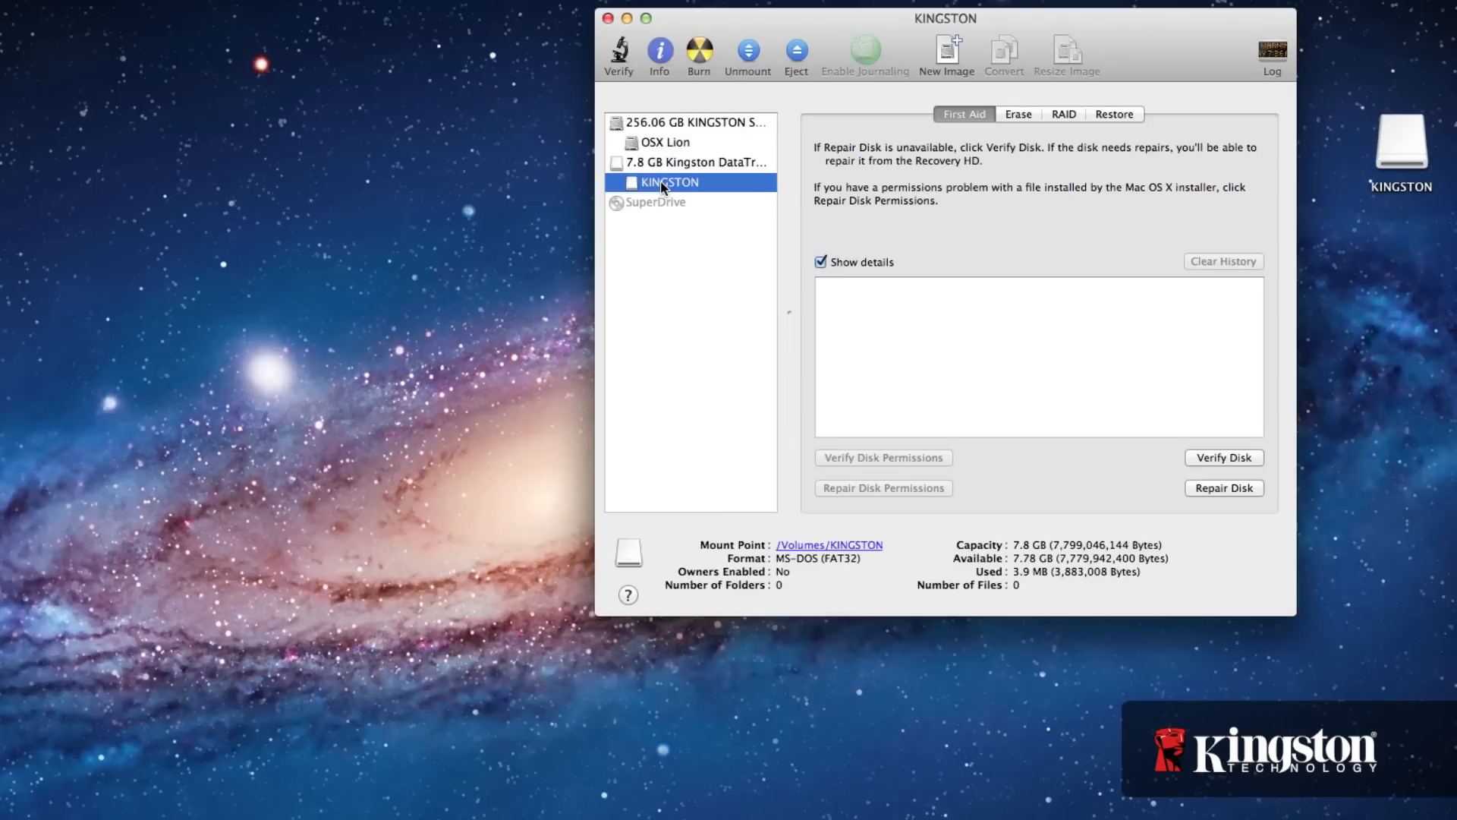
{"action": "mouse_move", "coordinate": [1000, 121]}
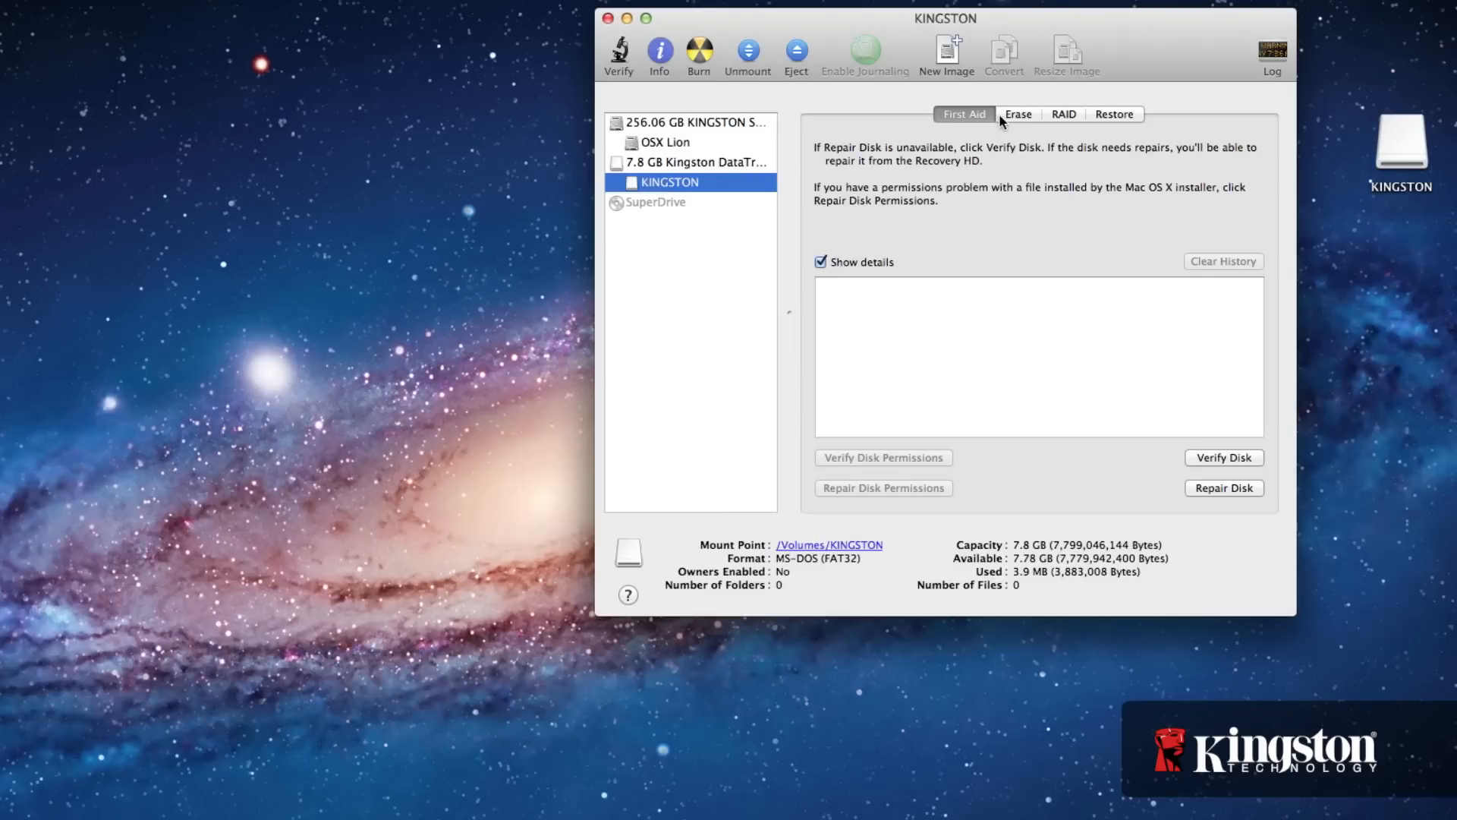
{"action": "left_click", "coordinate": [1017, 113]}
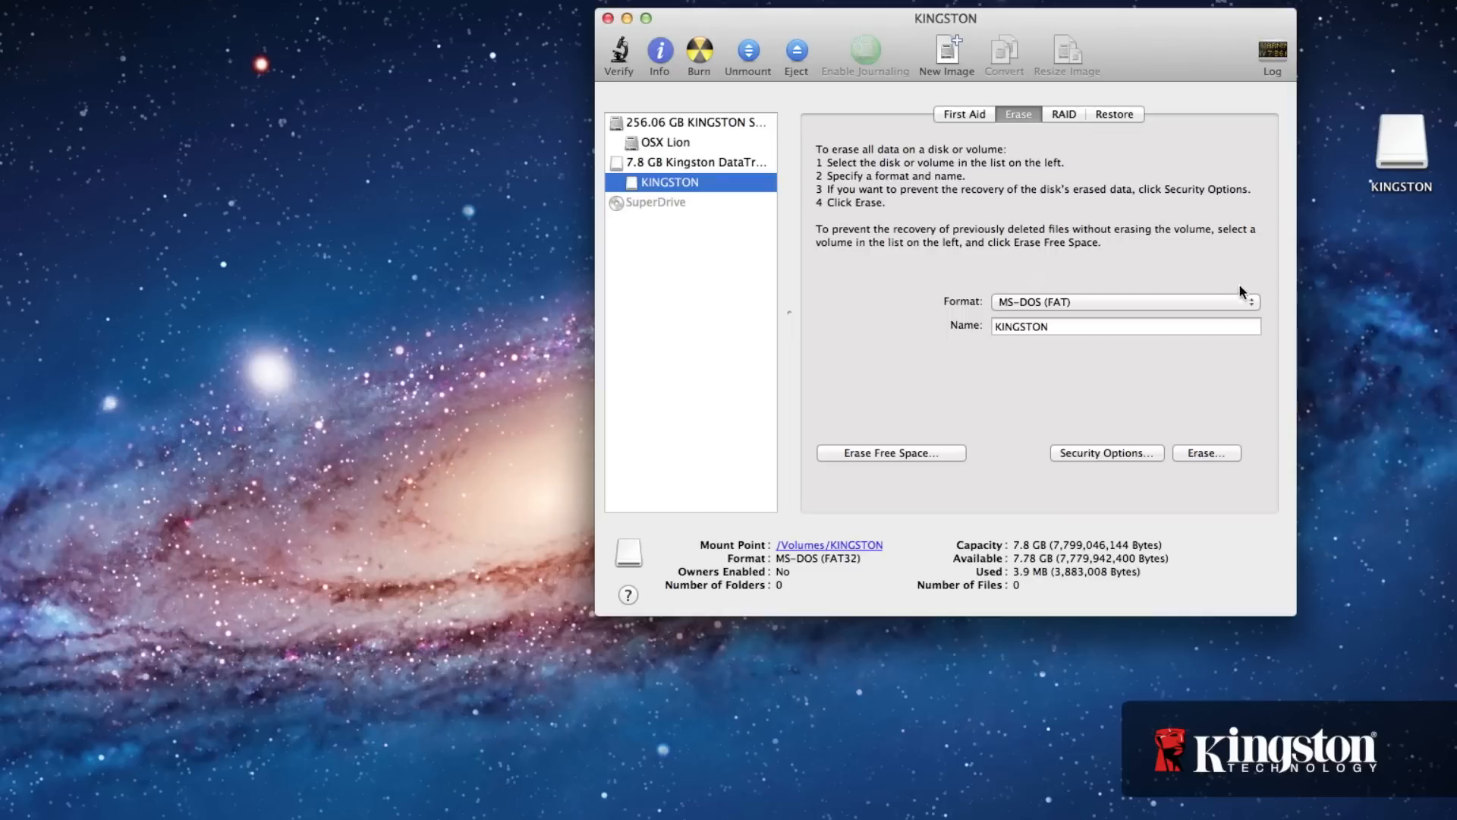
{"action": "left_click", "coordinate": [1122, 301]}
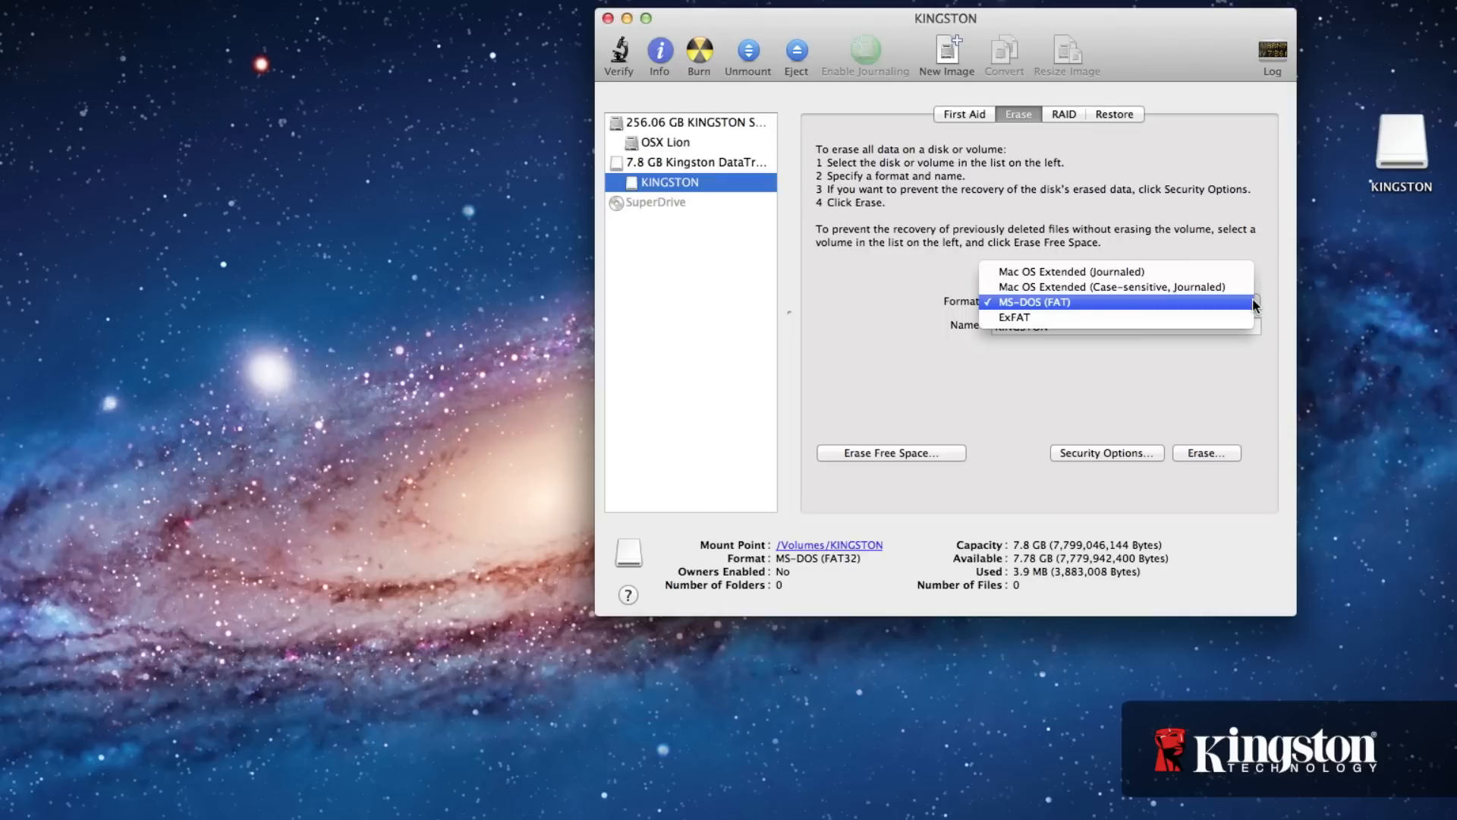
{"action": "left_click", "coordinate": [1034, 301]}
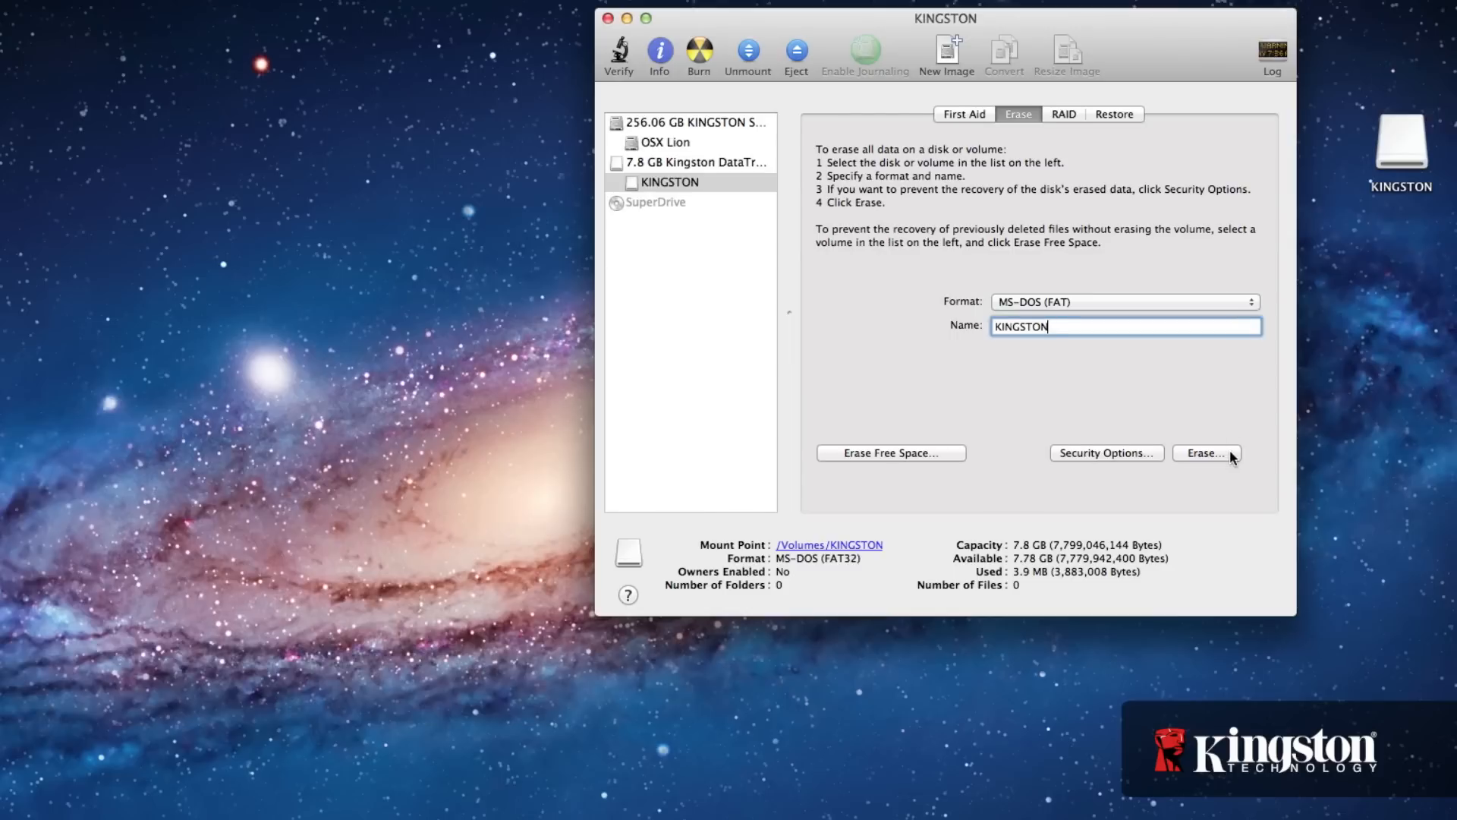
{"action": "left_click", "coordinate": [1205, 452]}
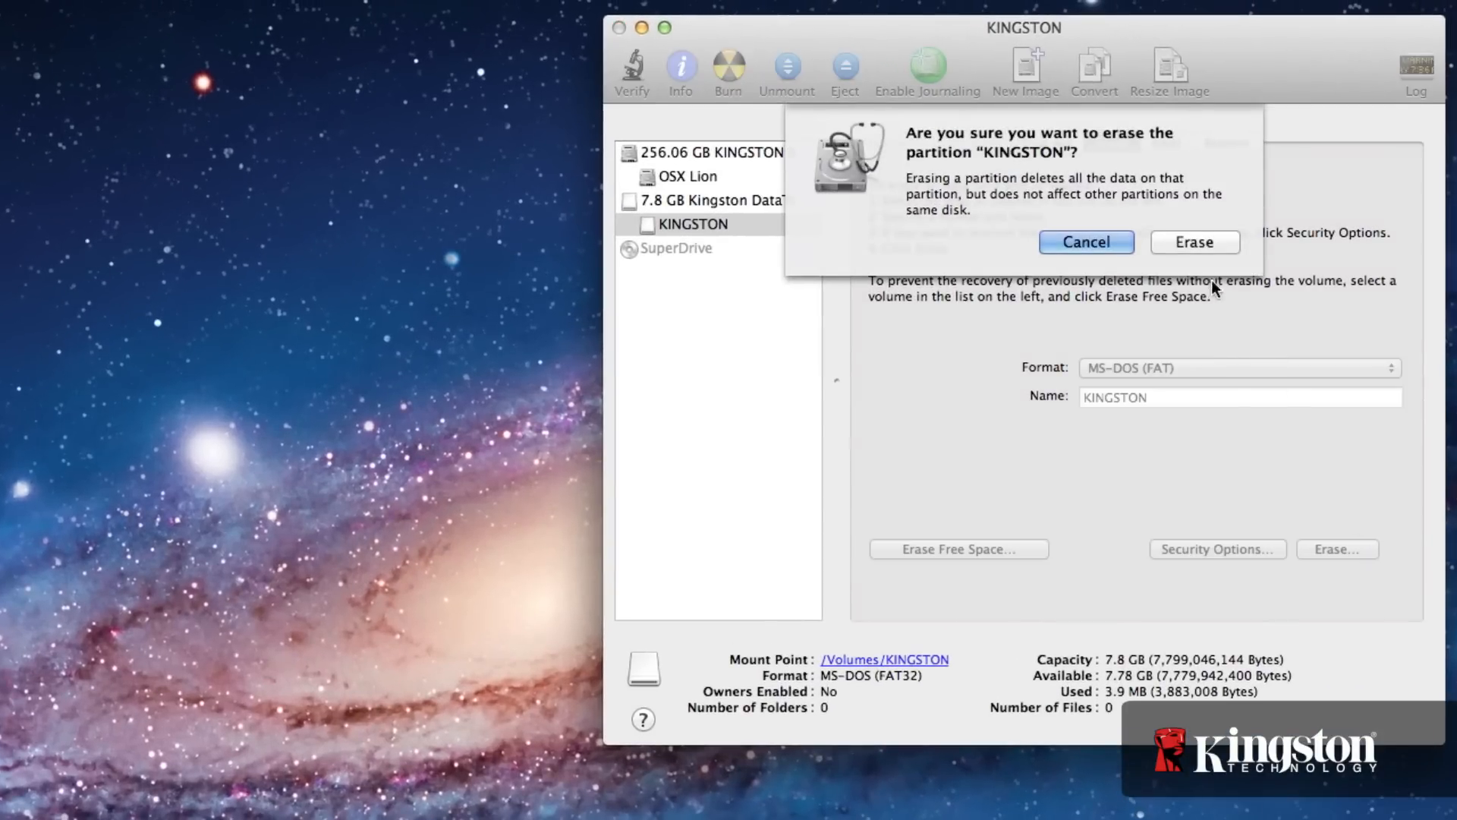
{"action": "left_click", "coordinate": [1083, 242]}
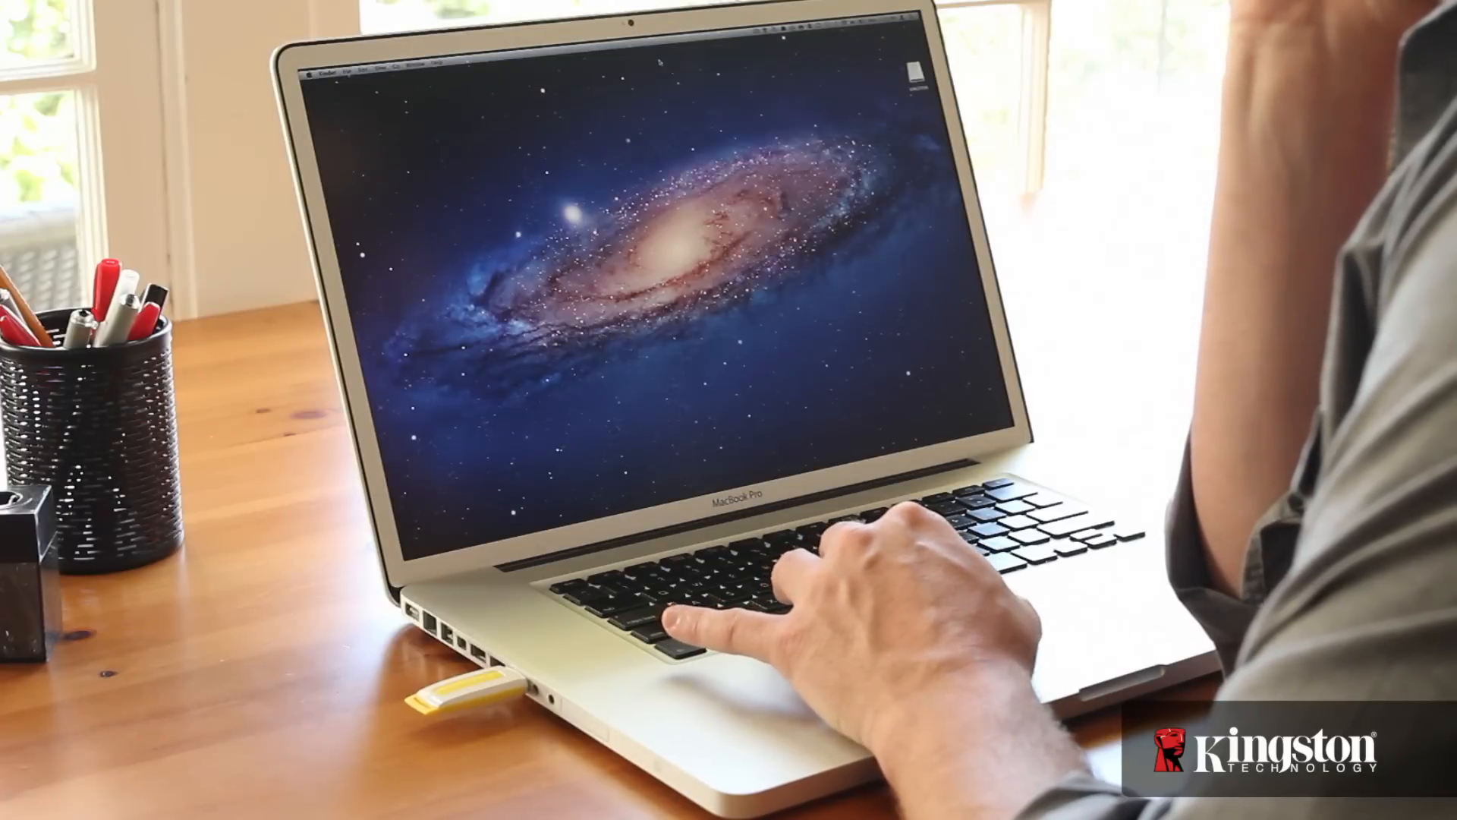
Bring up the KINGSTON desktop icon's shortcut menu to eject the drive.
{"action": "right_click", "coordinate": [1406, 139]}
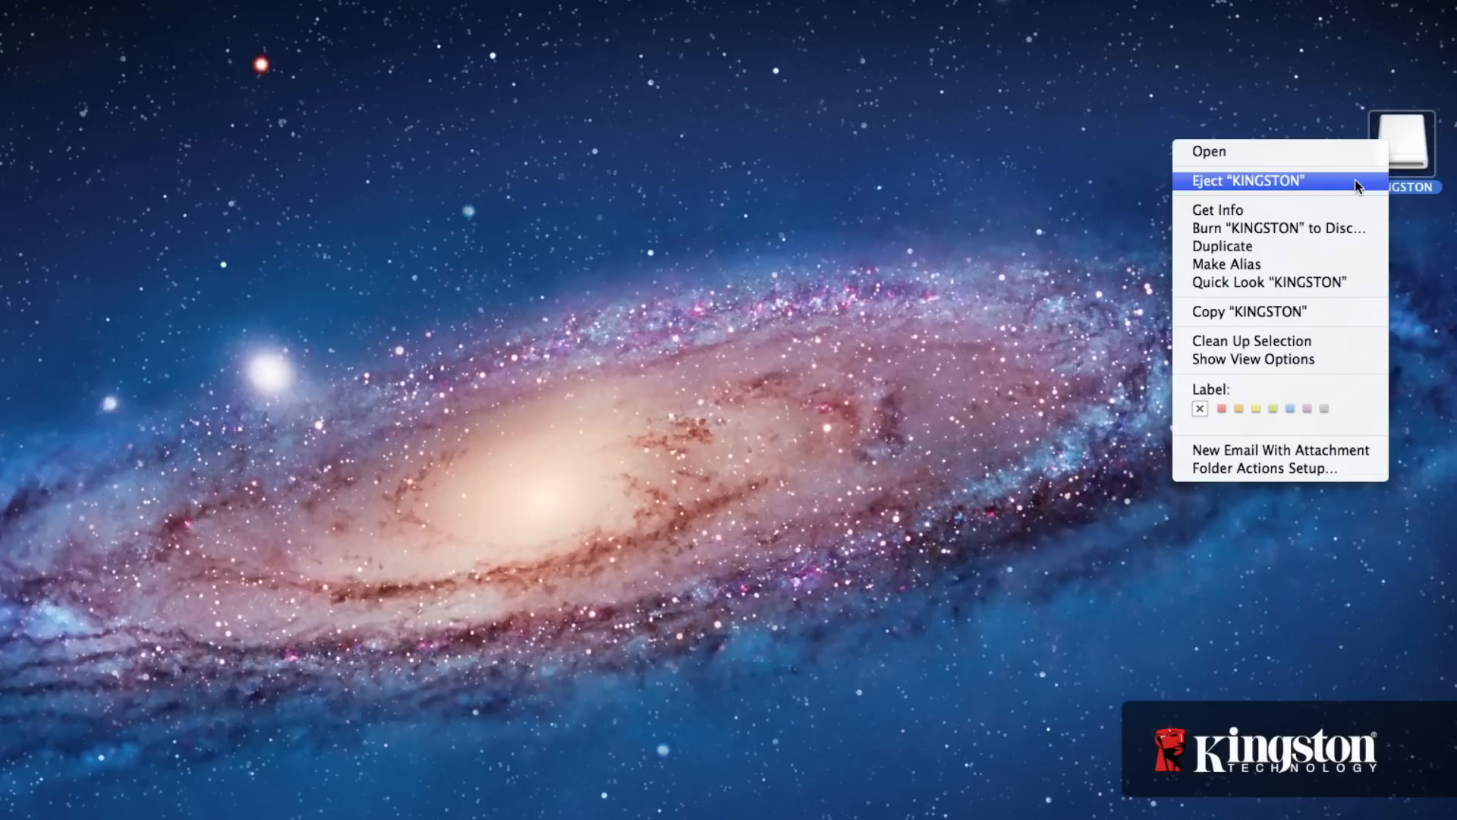